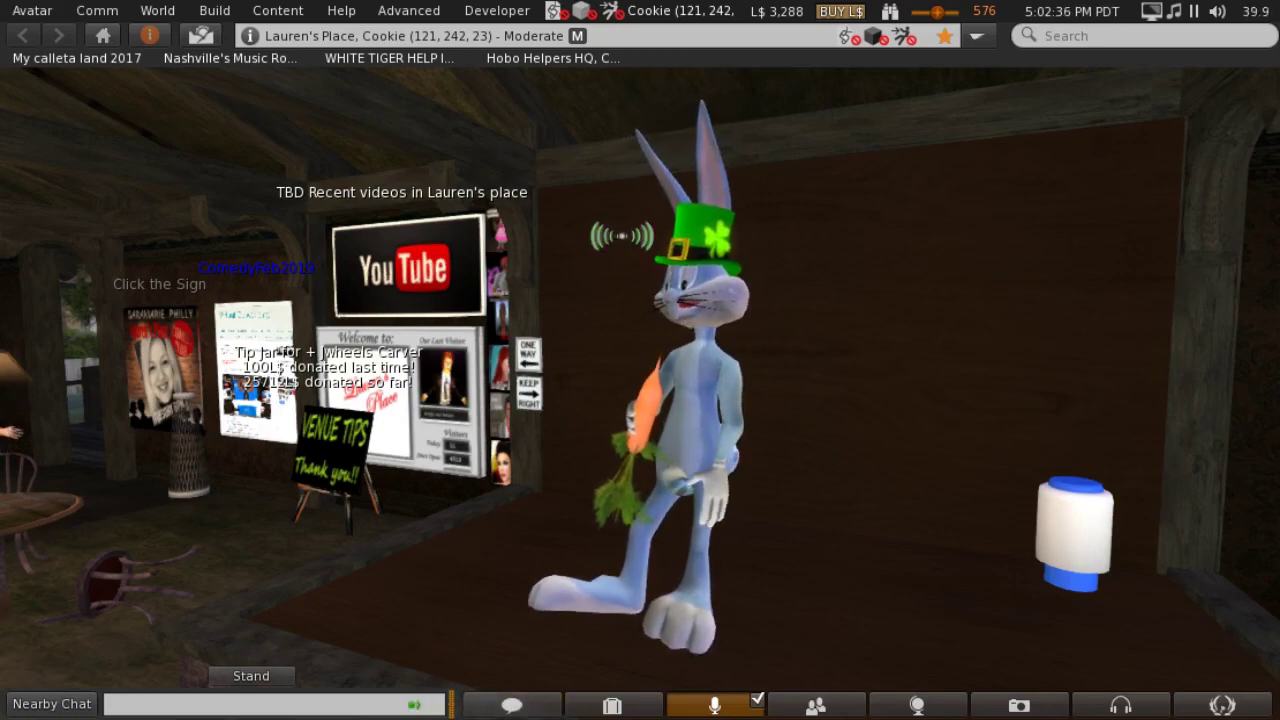
pyautogui.moveTo(1003, 280)
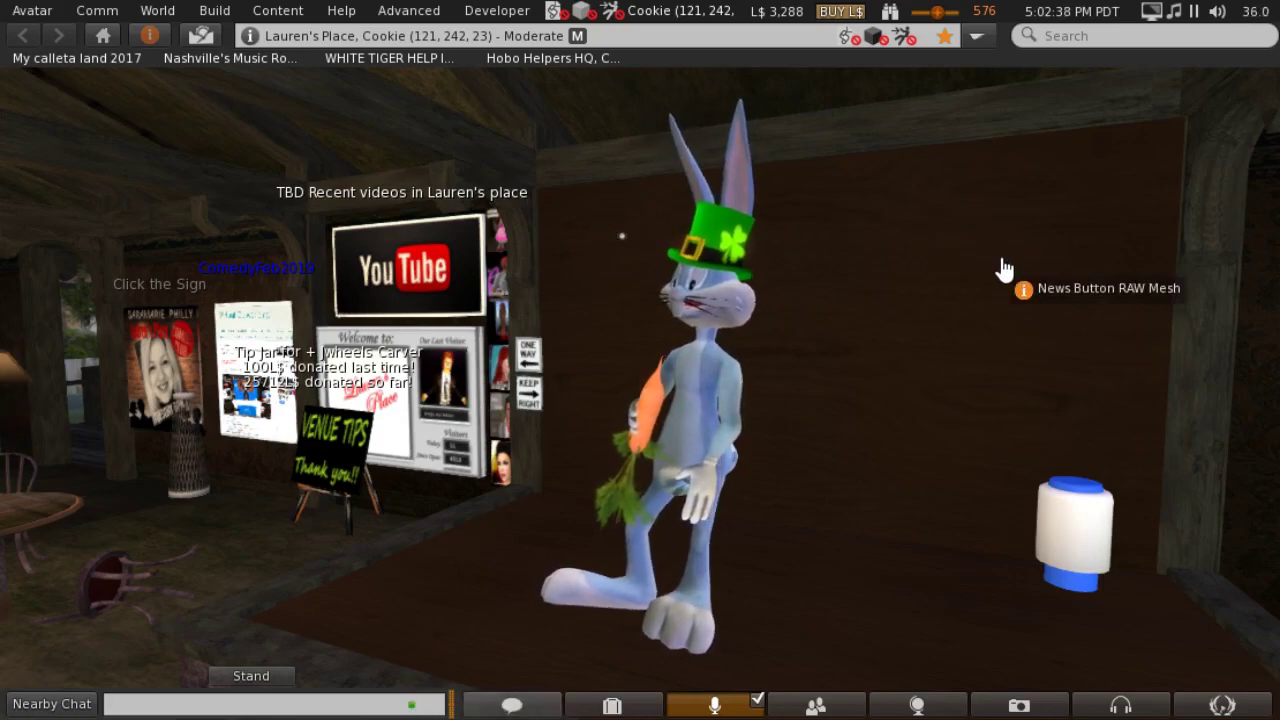